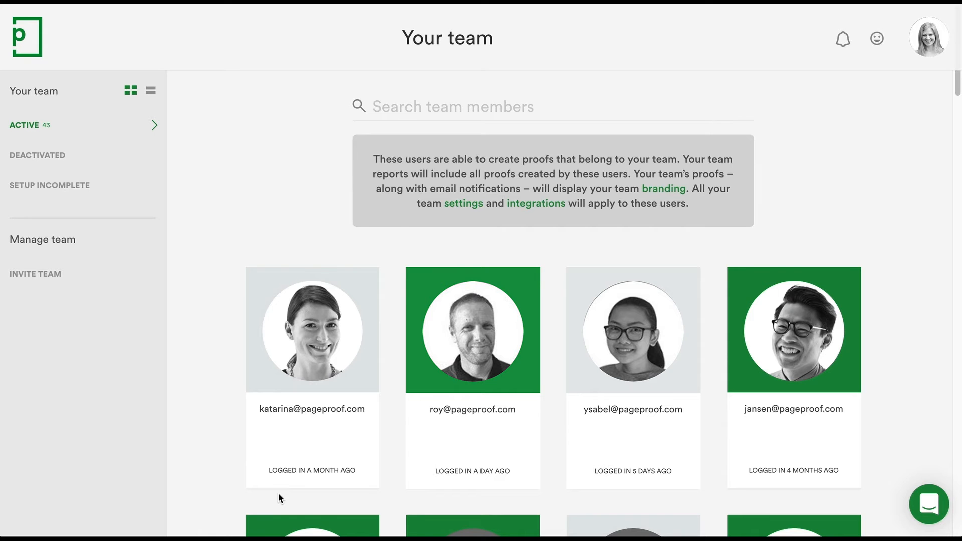
{"action": "mouse_move", "coordinate": [314, 475]}
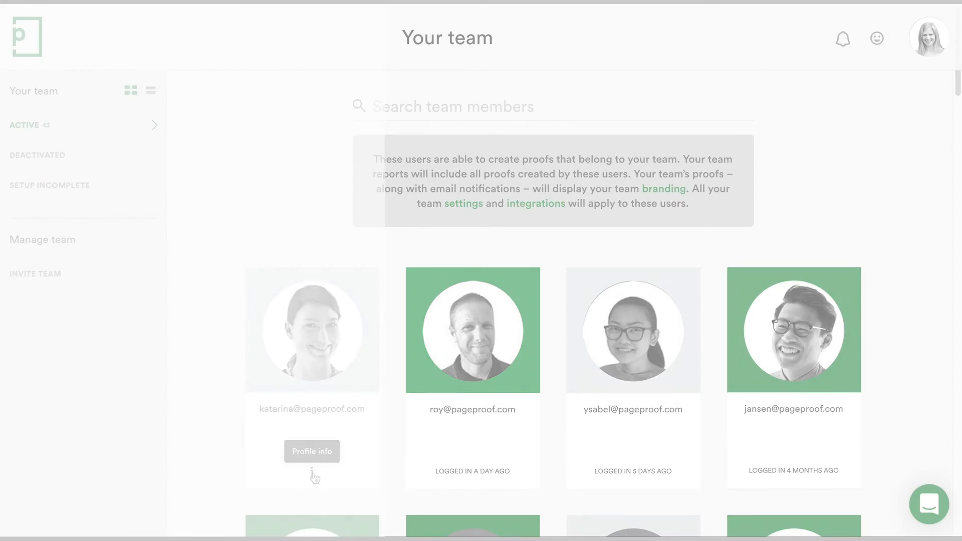
Step: Review the first team member's profile info for Team Administrator and Login access
{"action": "left_click", "coordinate": [312, 451]}
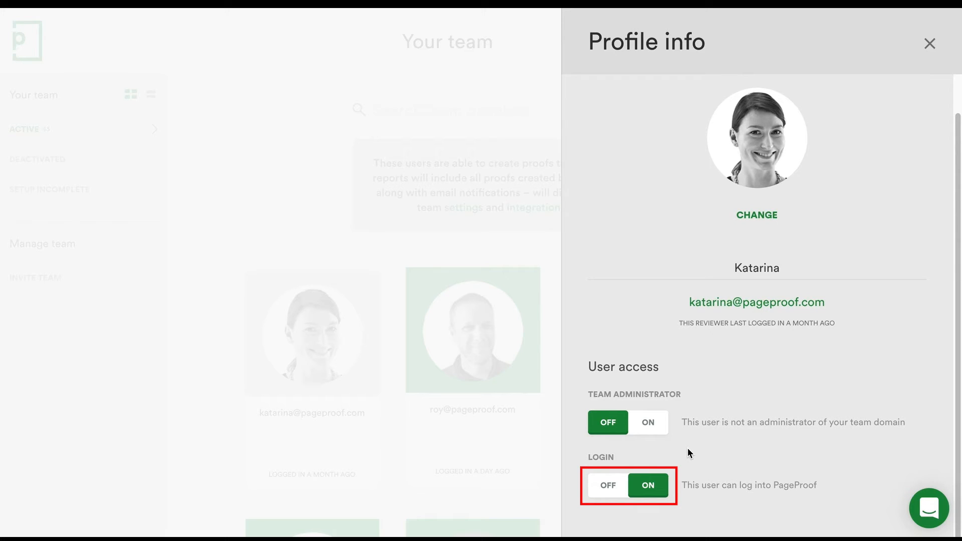
{"action": "left_click", "coordinate": [929, 43]}
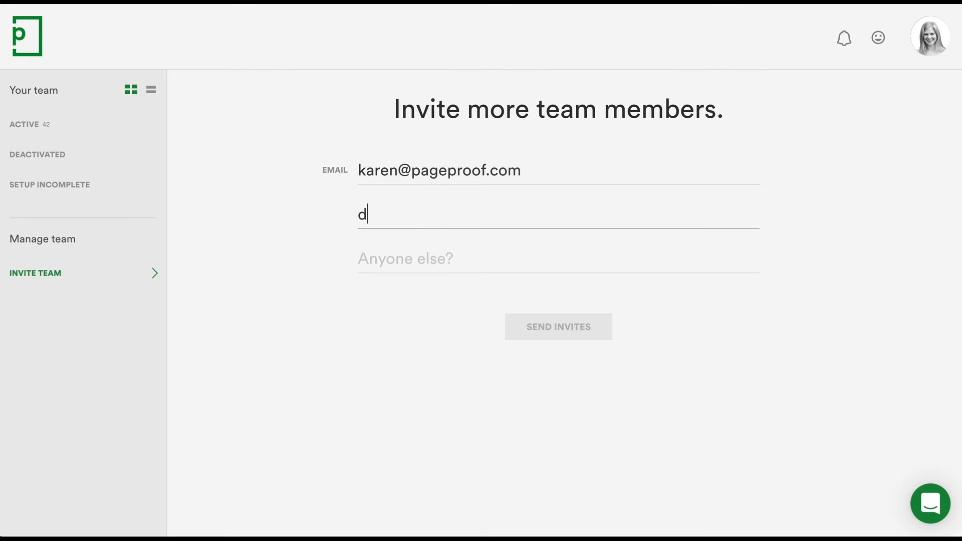
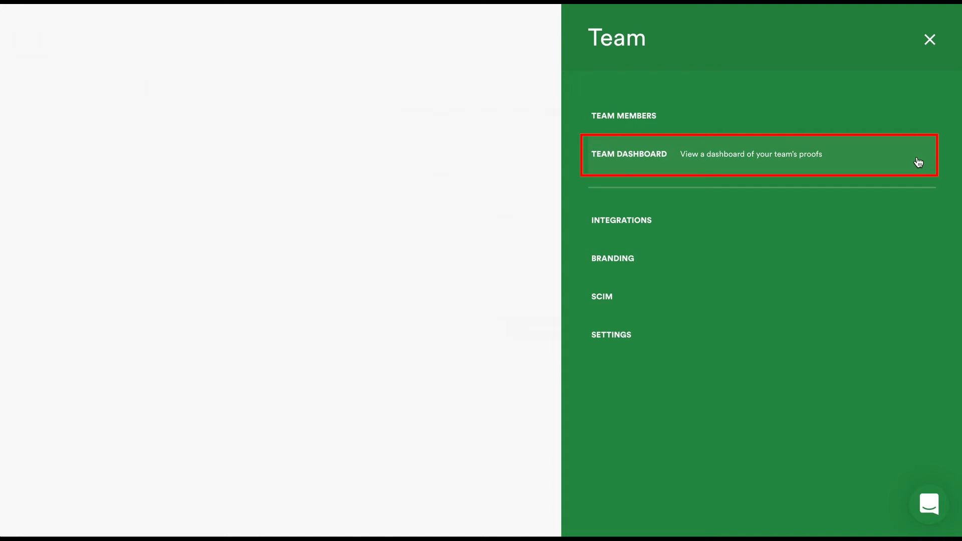
Step: Enter a second invite email address for a pageproof.com team member
{"action": "left_click", "coordinate": [751, 154]}
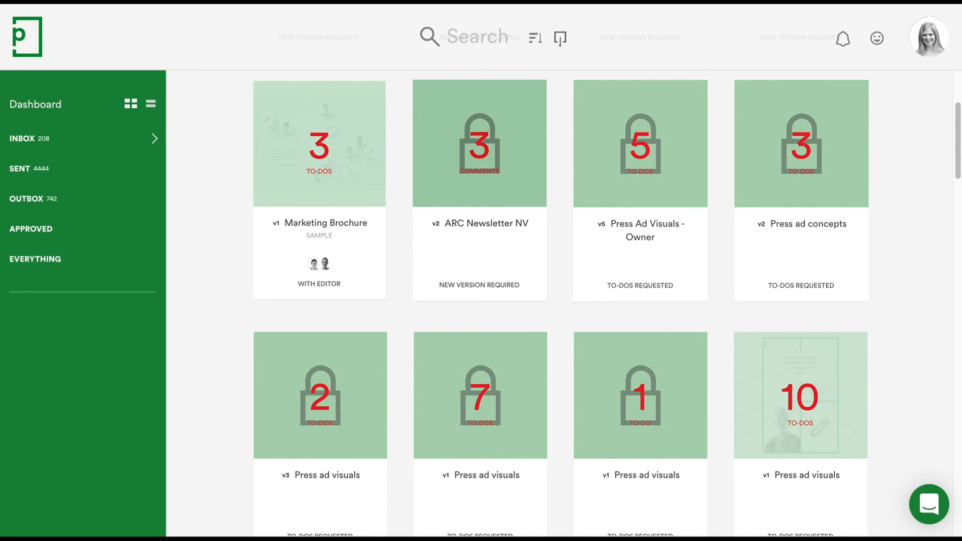
{"action": "left_click", "coordinate": [480, 144]}
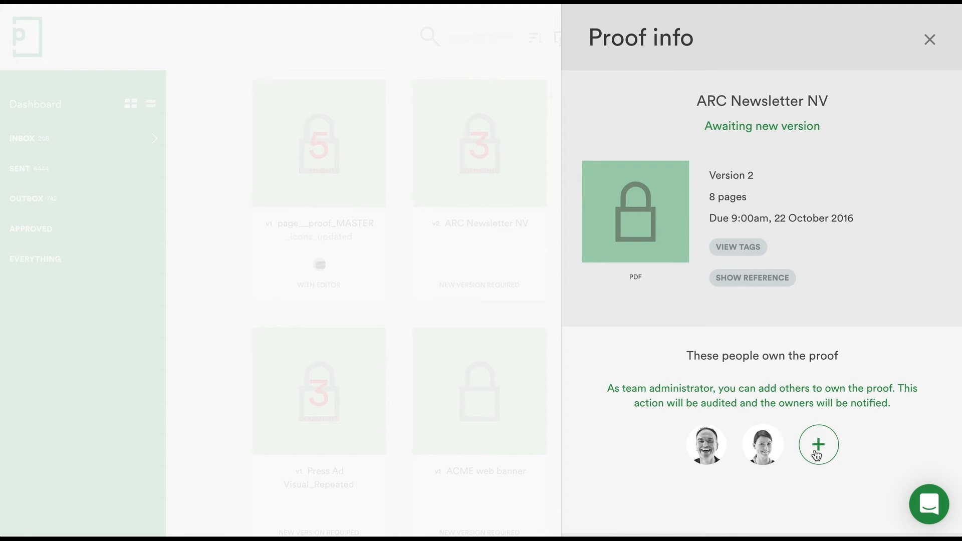
{"action": "left_click", "coordinate": [818, 444]}
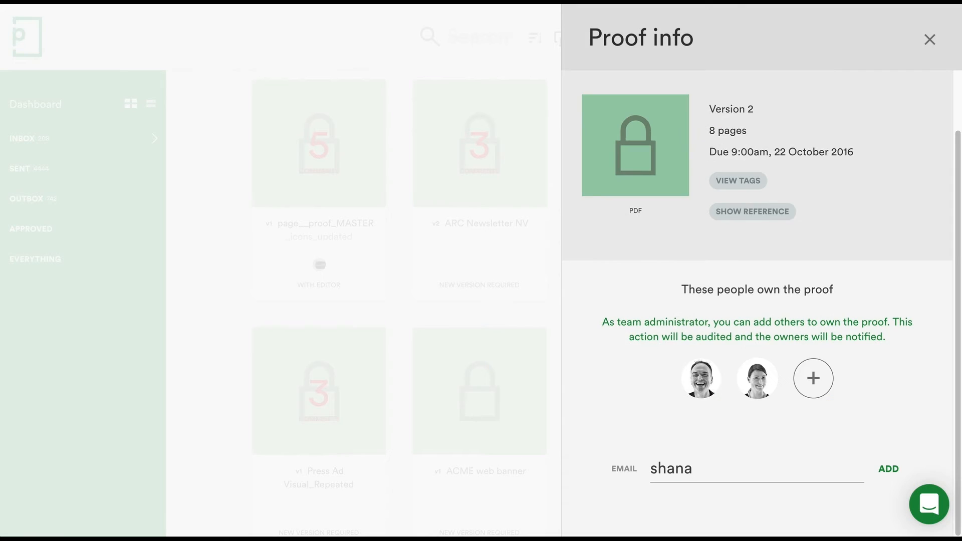
{"action": "type", "text": "@pageproof.com"}
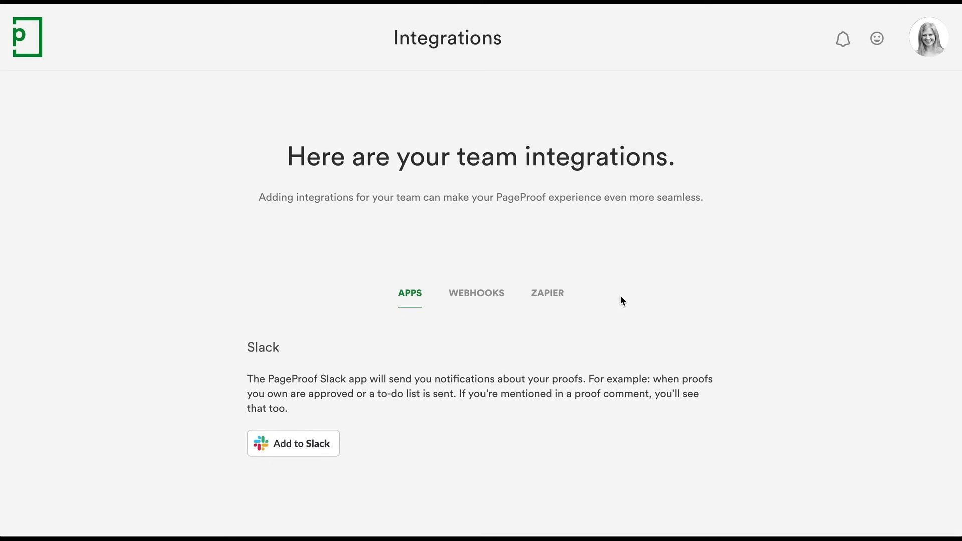
Step: View the Zapier integration with Manage Zaps and its suggested zap list
{"action": "left_click", "coordinate": [545, 293]}
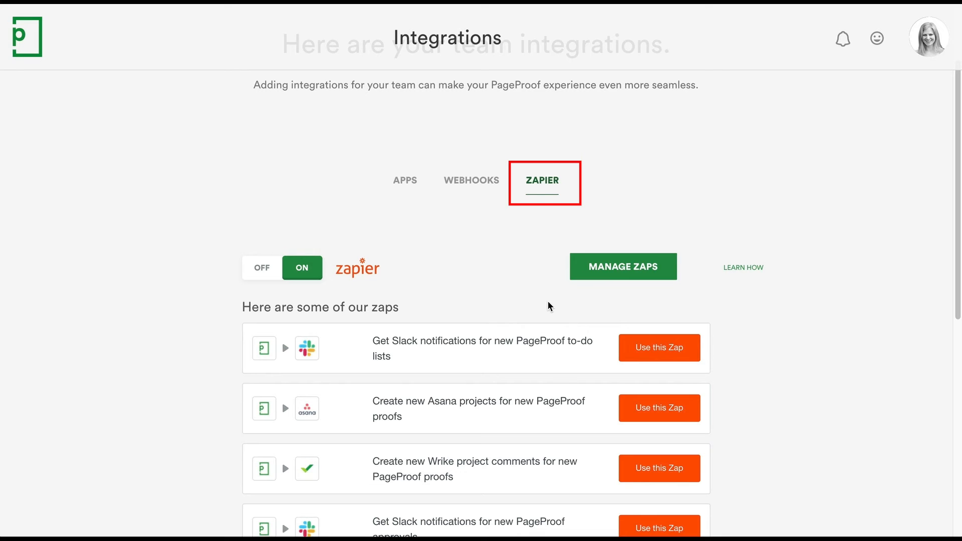
{"action": "mouse_move", "coordinate": [623, 266]}
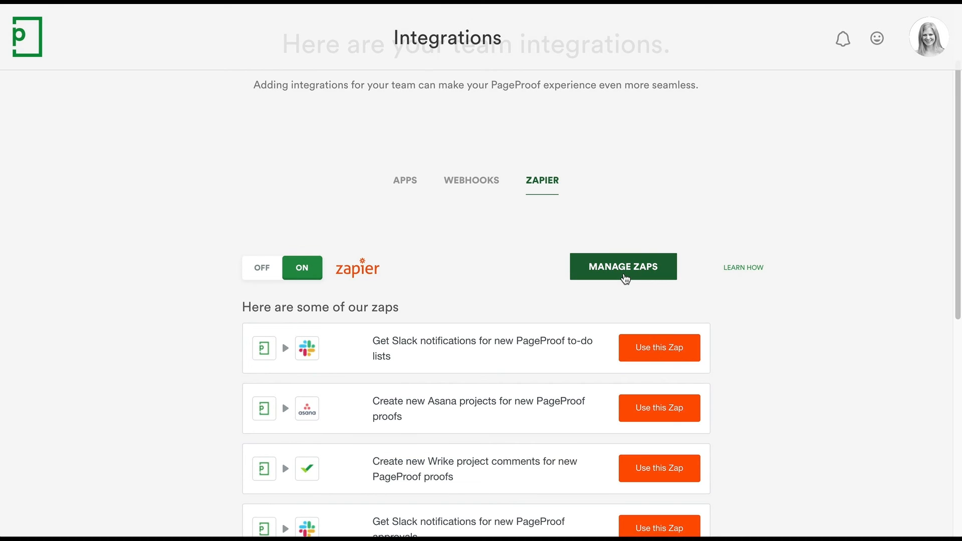
{"action": "left_click", "coordinate": [622, 267]}
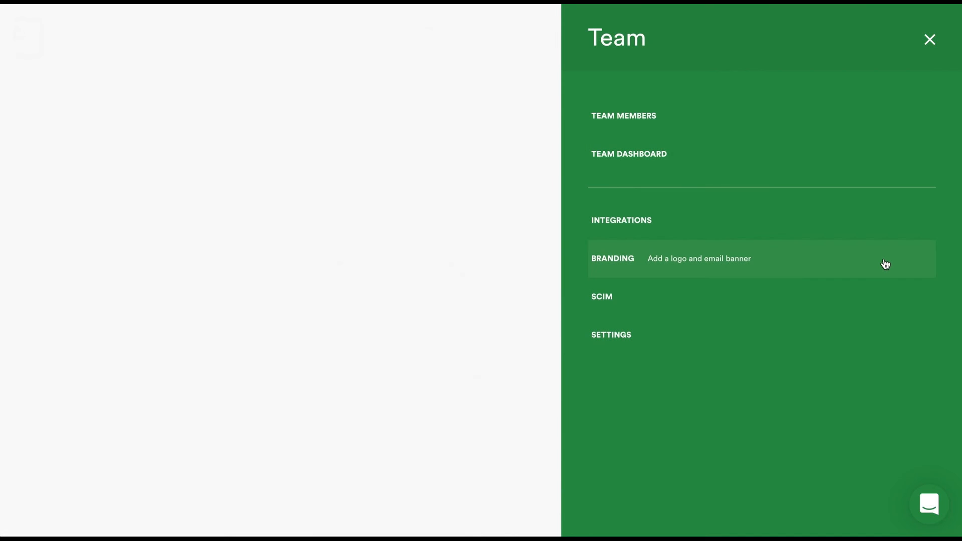
Step: View the branding page's email banner and logo upload options, then reopen the Team menu
{"action": "left_click", "coordinate": [612, 259]}
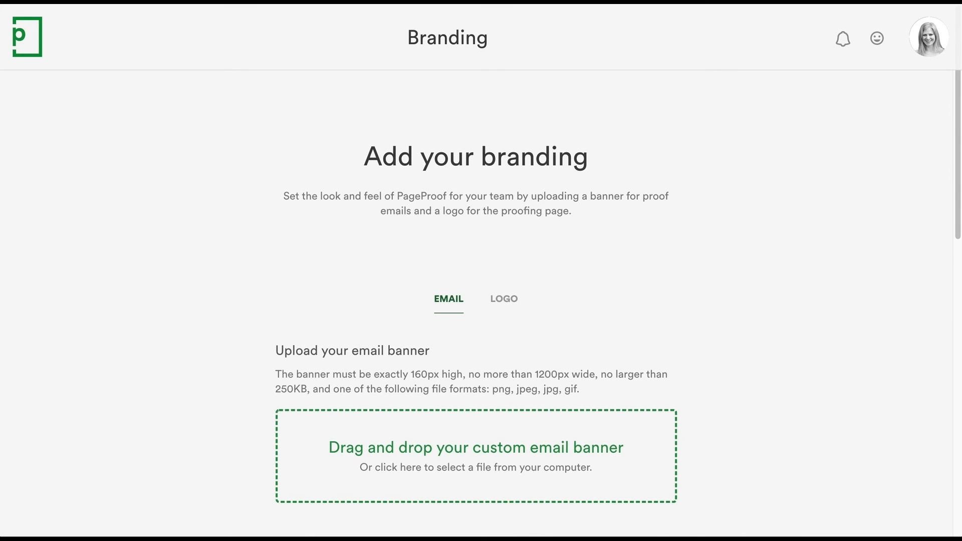
{"action": "left_click", "coordinate": [928, 37]}
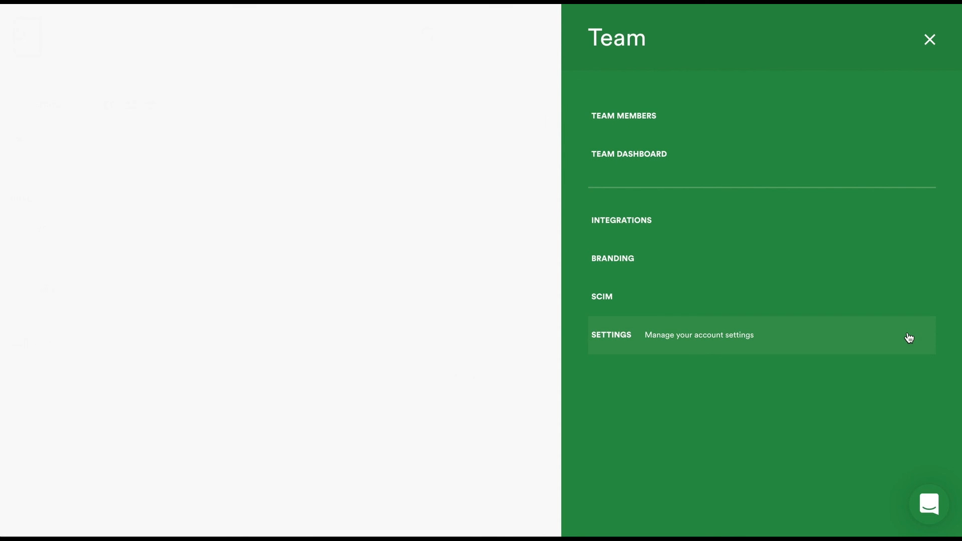